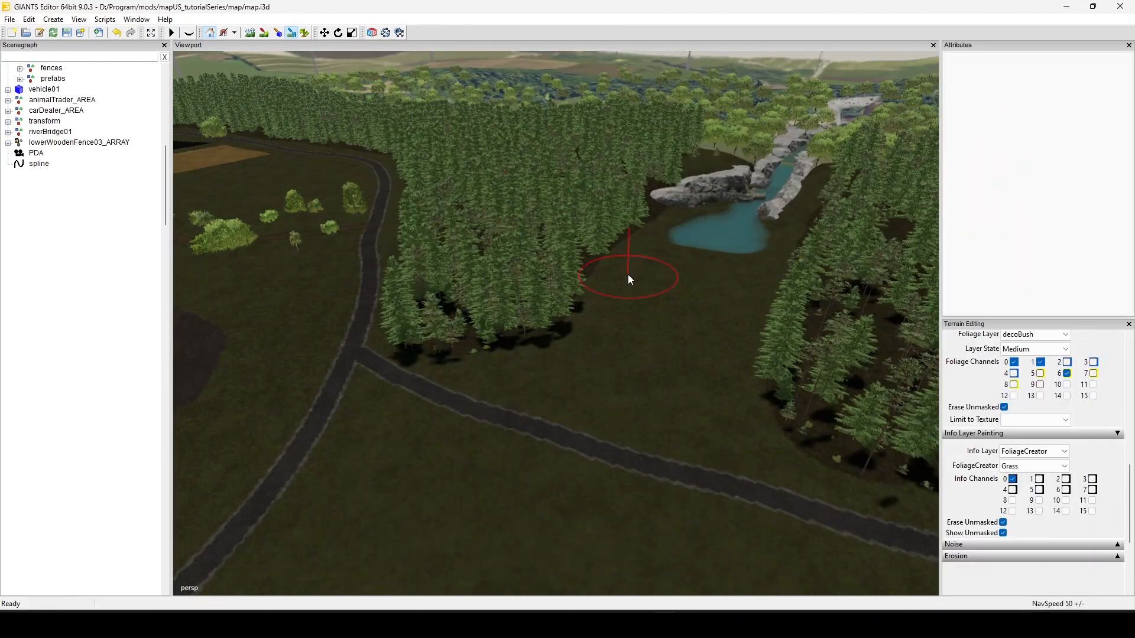
mouse_move(585, 285)
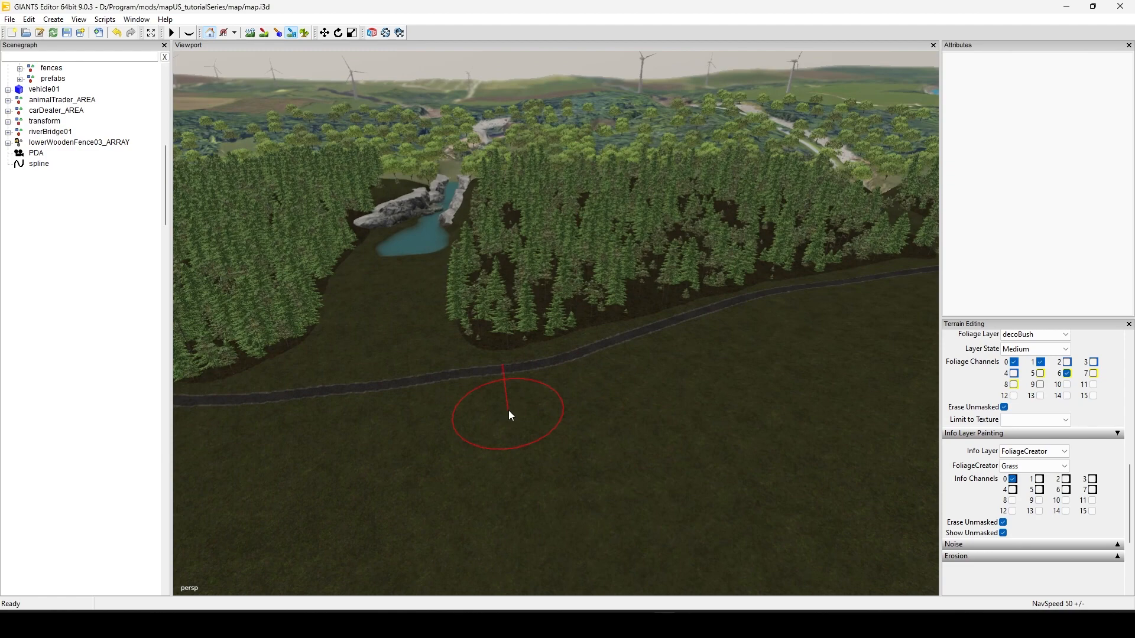
mouse_move(505, 422)
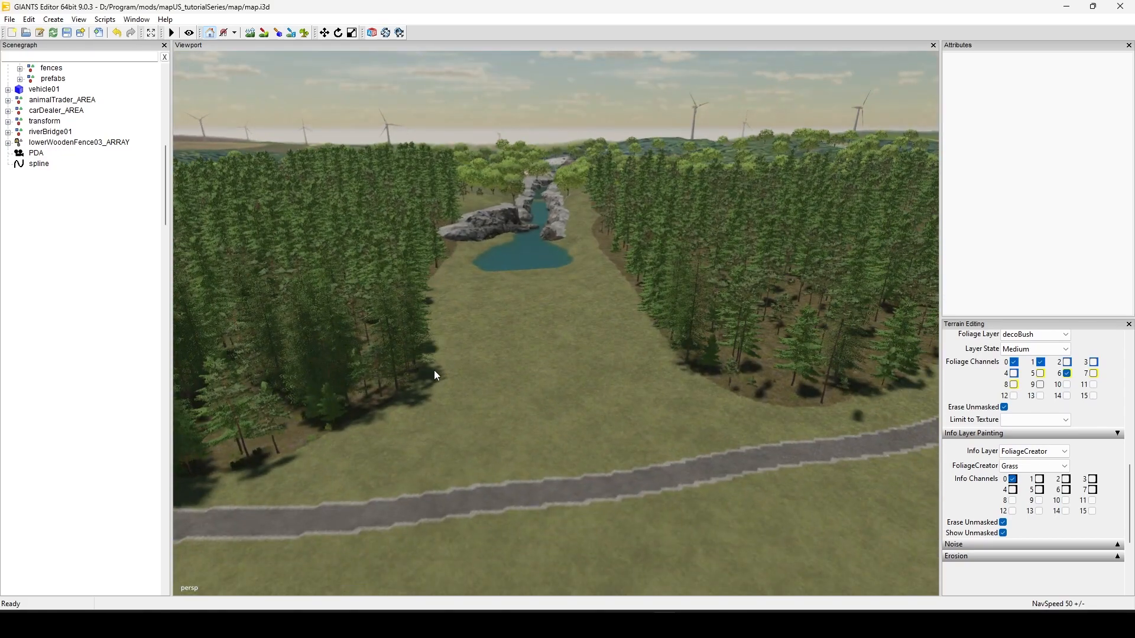
mouse_move(409, 339)
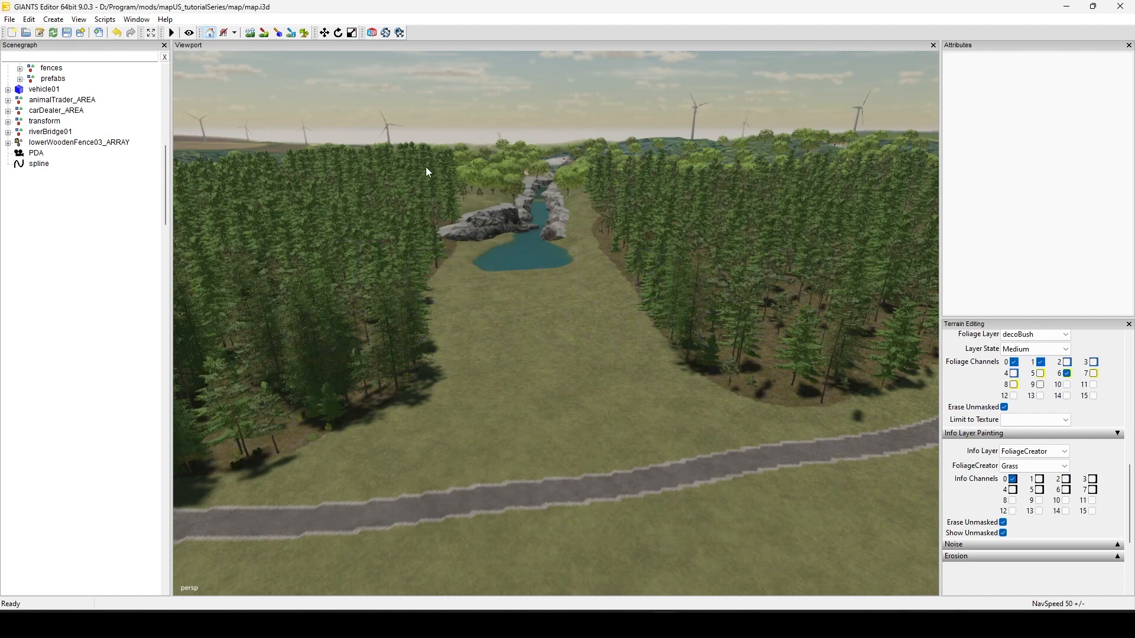
mouse_move(409, 184)
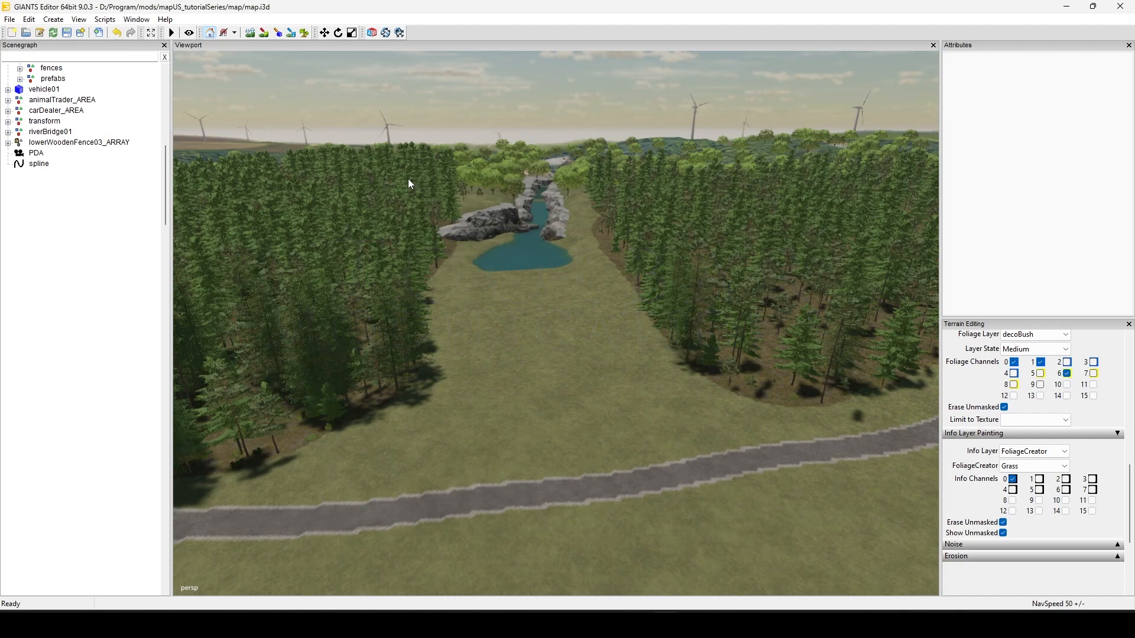
mouse_move(355, 120)
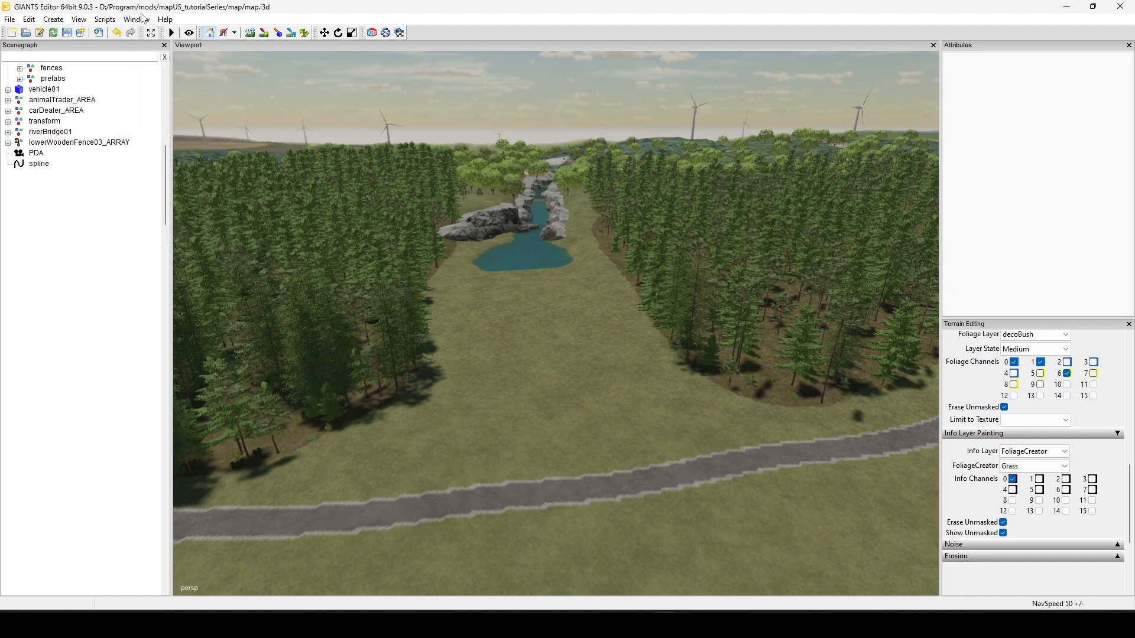
- Bring up the Script Editor and load the Tree Creator script from the User list
left_click(135, 19)
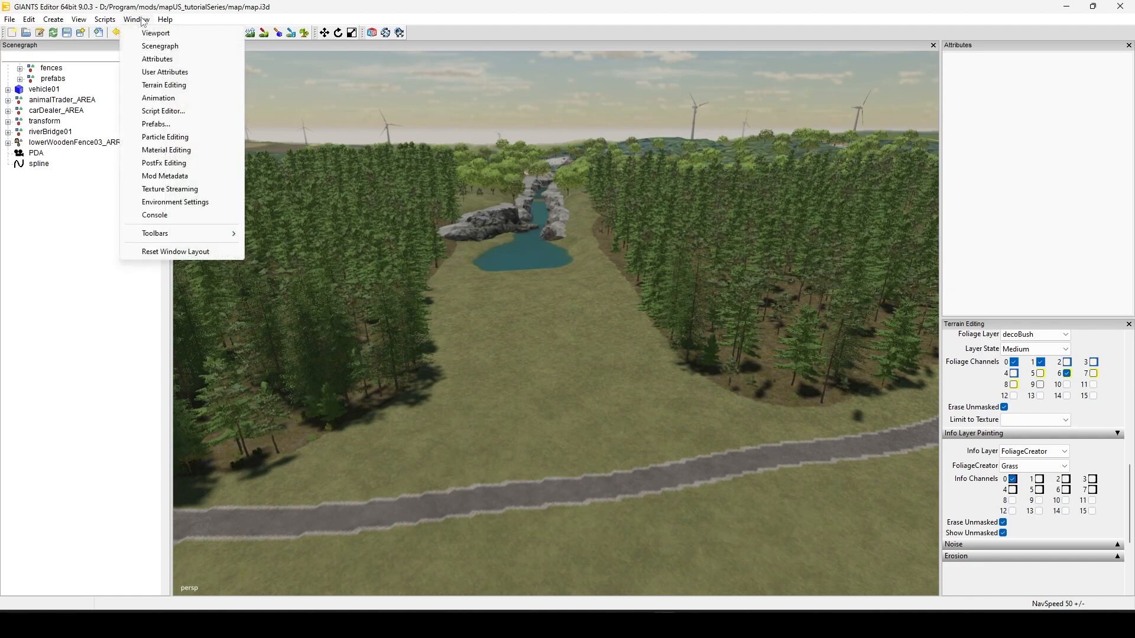
left_click(163, 111)
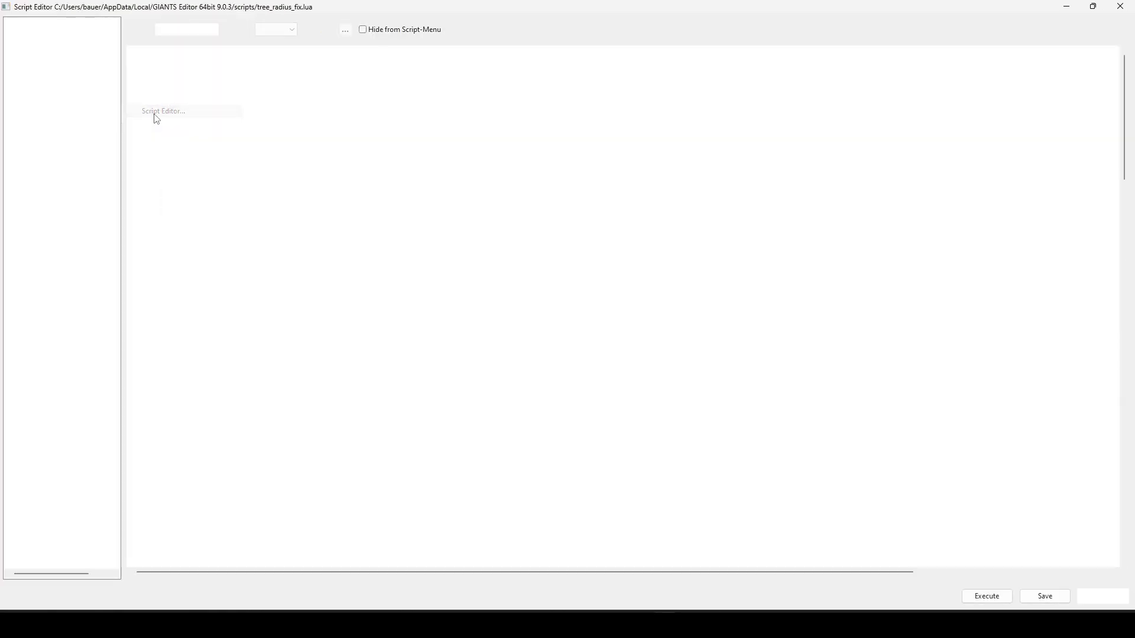
left_click(64, 245)
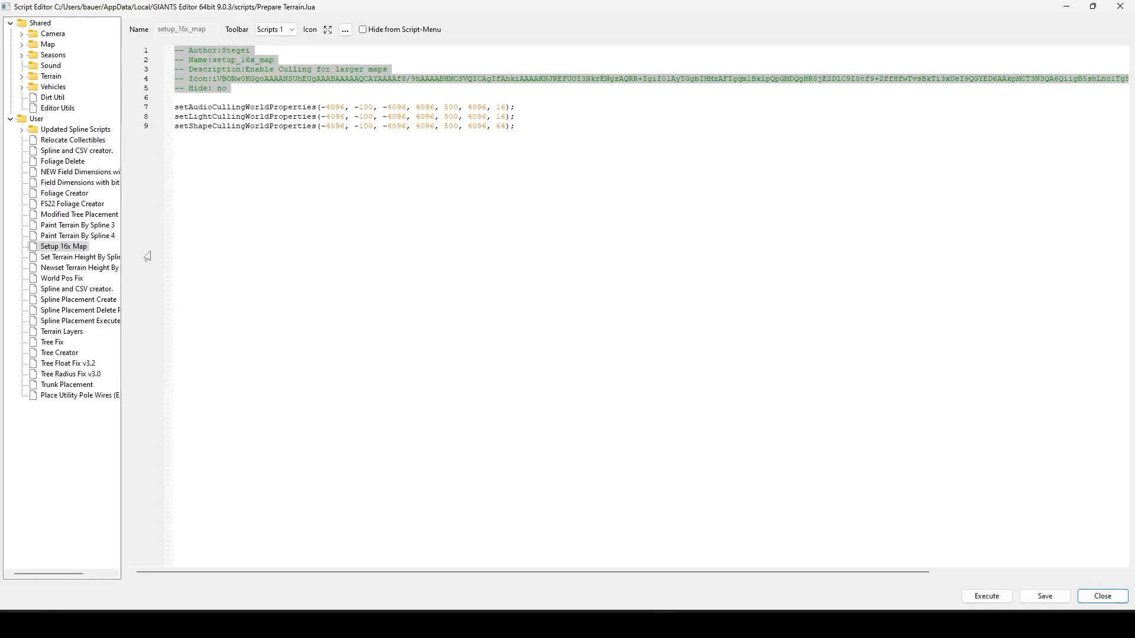
mouse_move(360, 317)
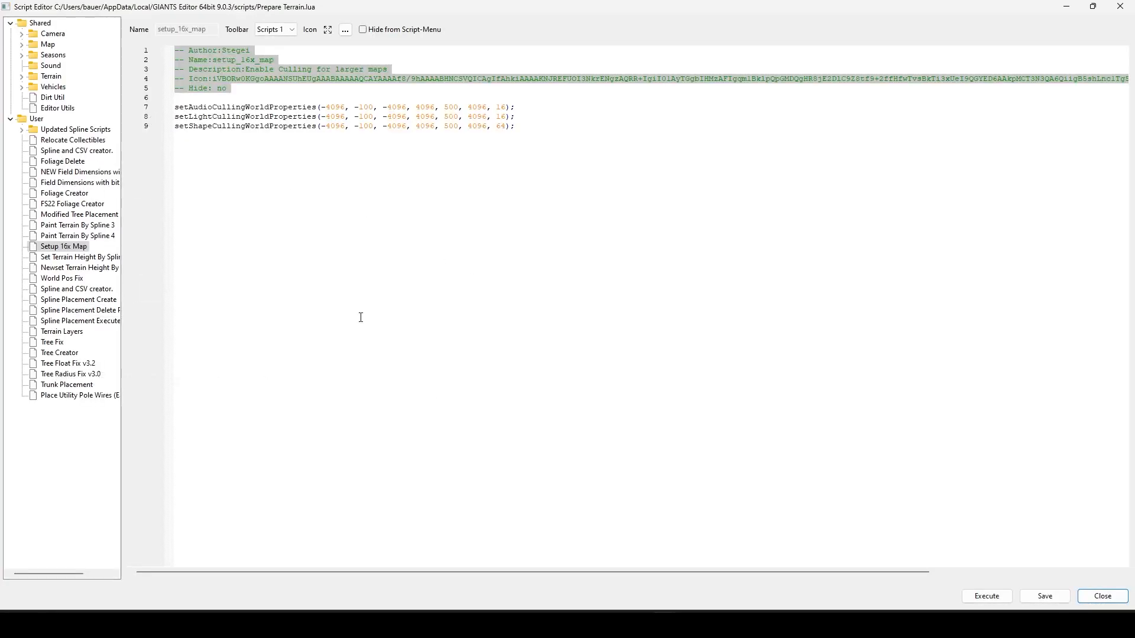
mouse_move(68, 368)
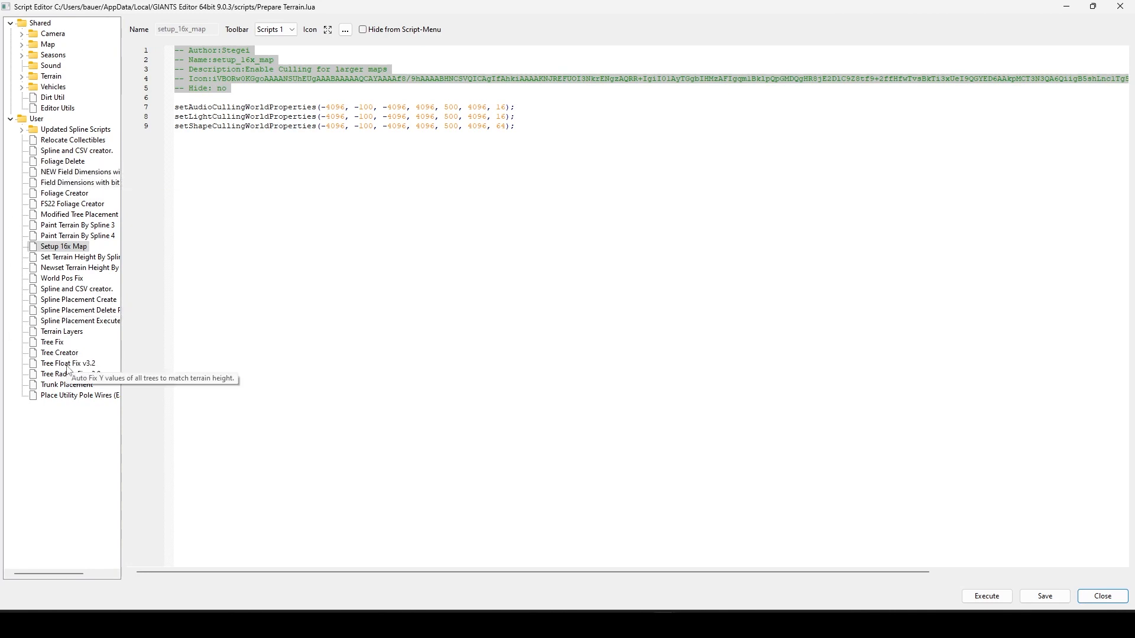
left_click(59, 352)
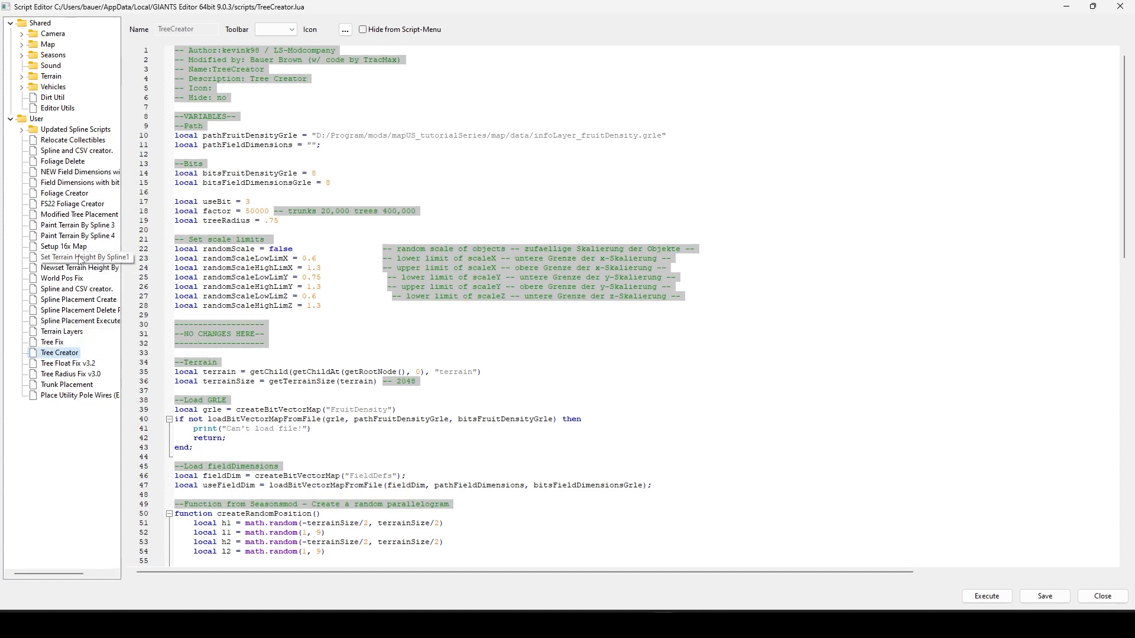
mouse_move(67, 208)
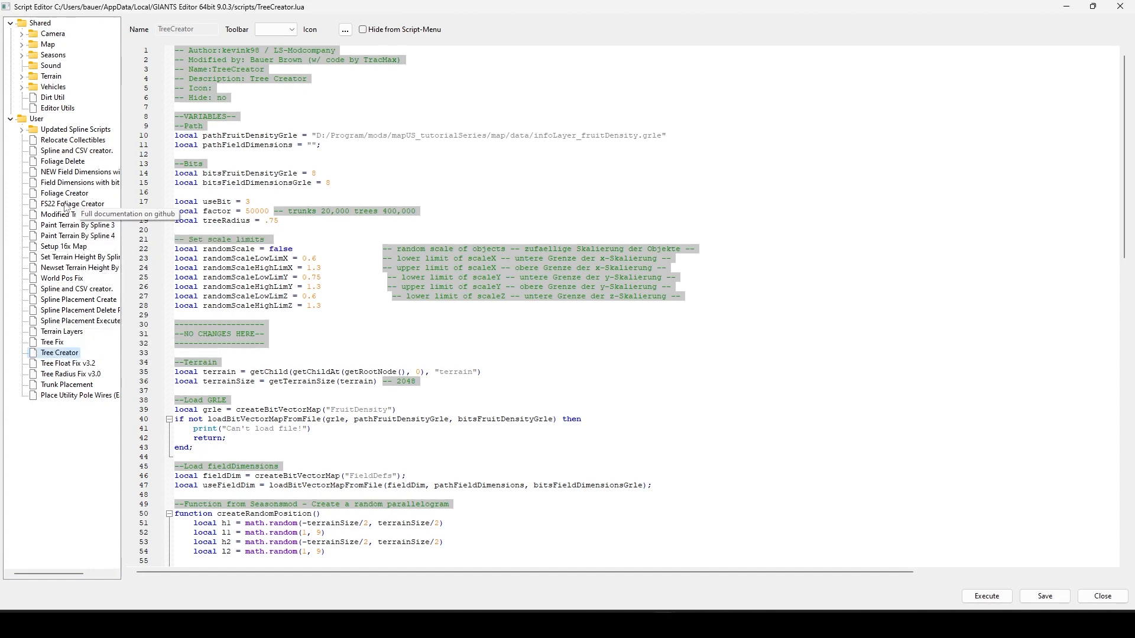
mouse_move(82, 249)
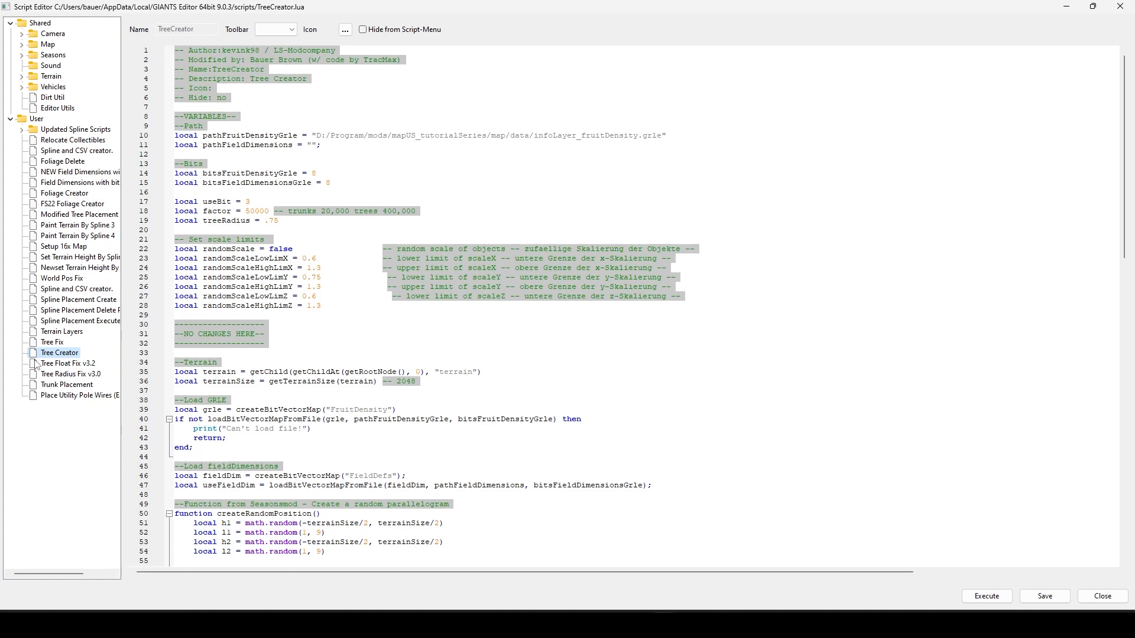
mouse_move(62, 331)
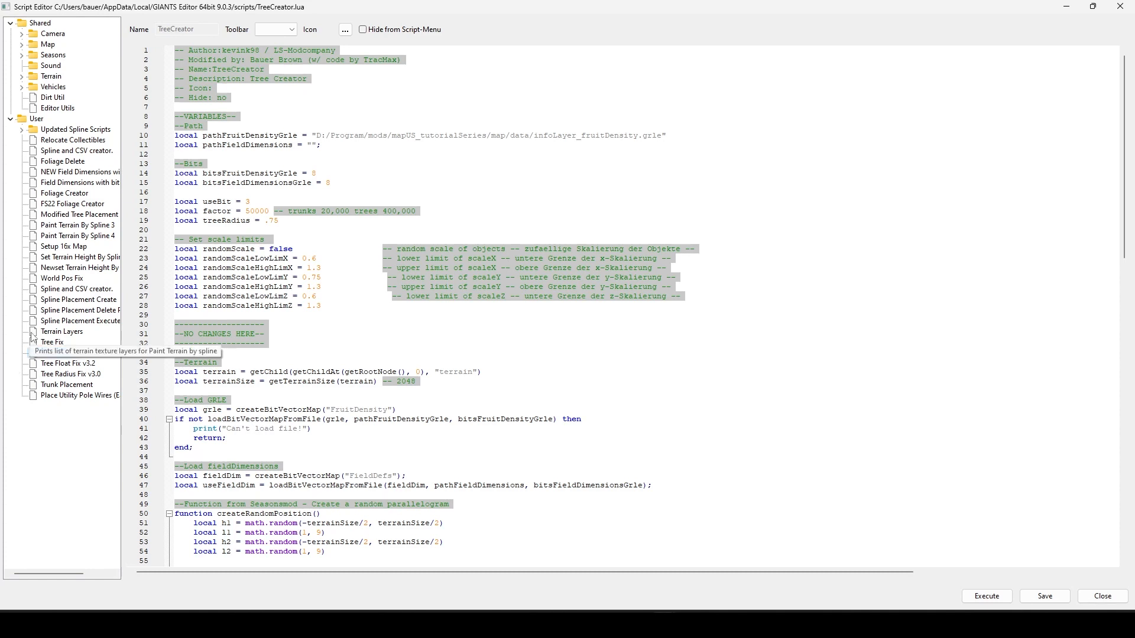
- Mark Tree Creator as hidden from the Script menu, close the editor and check the Scripts list
left_click(61, 352)
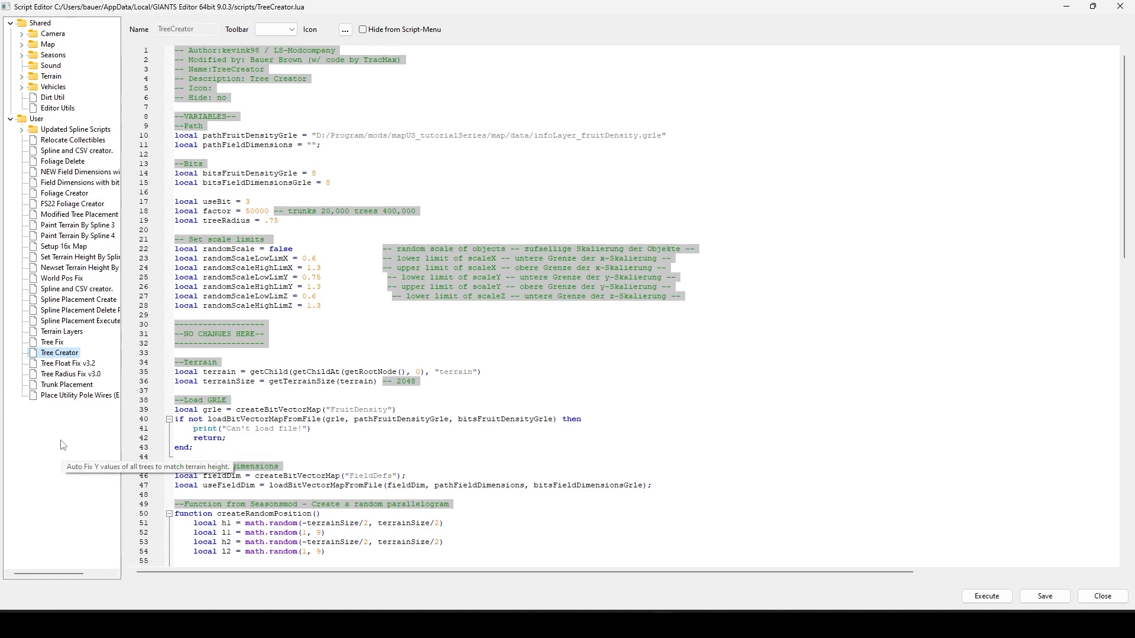
mouse_move(37, 464)
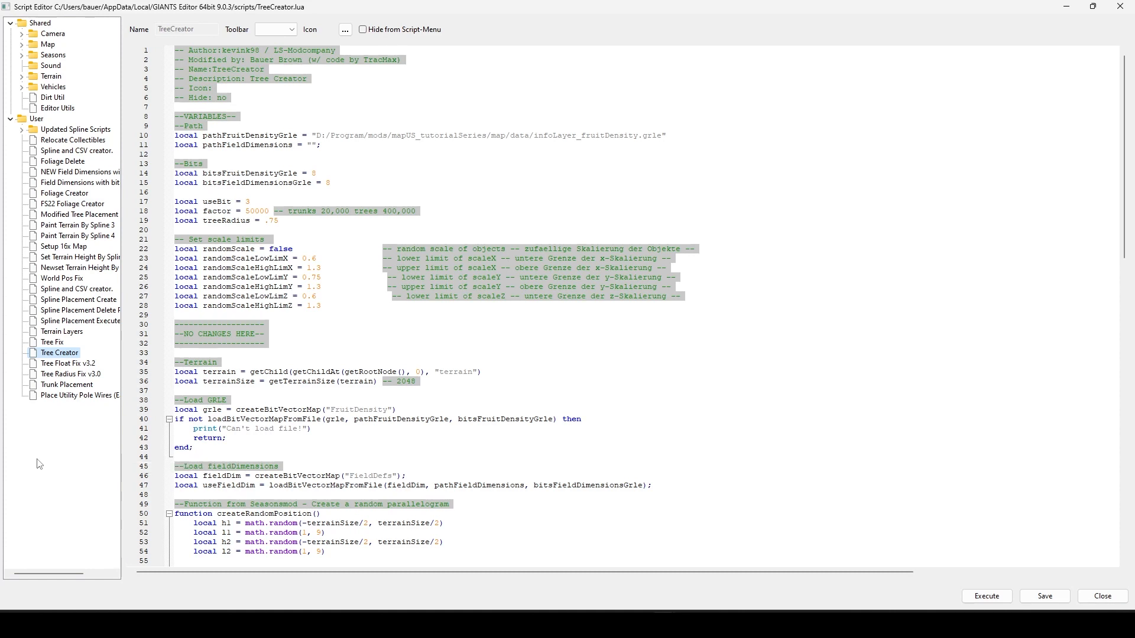
mouse_move(729, 259)
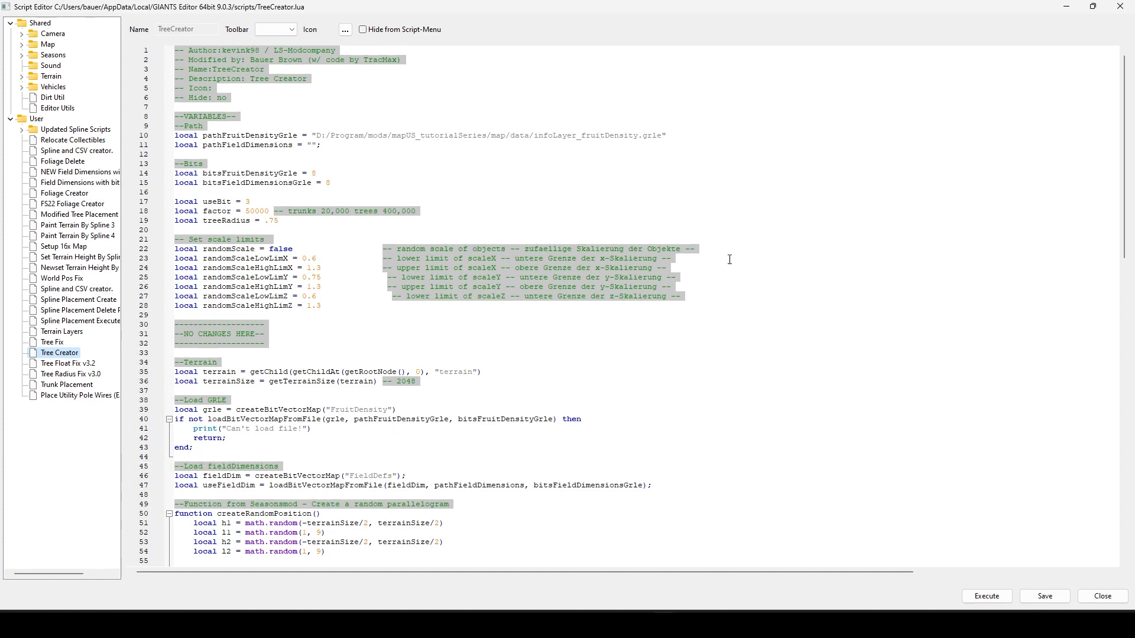
mouse_move(831, 359)
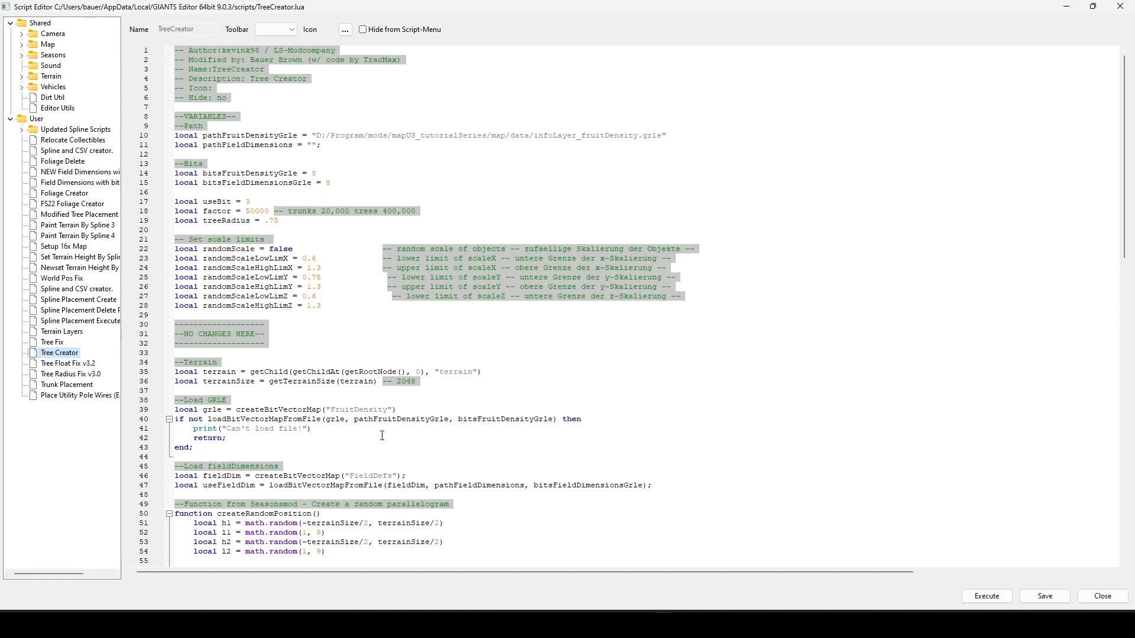
mouse_move(1038, 215)
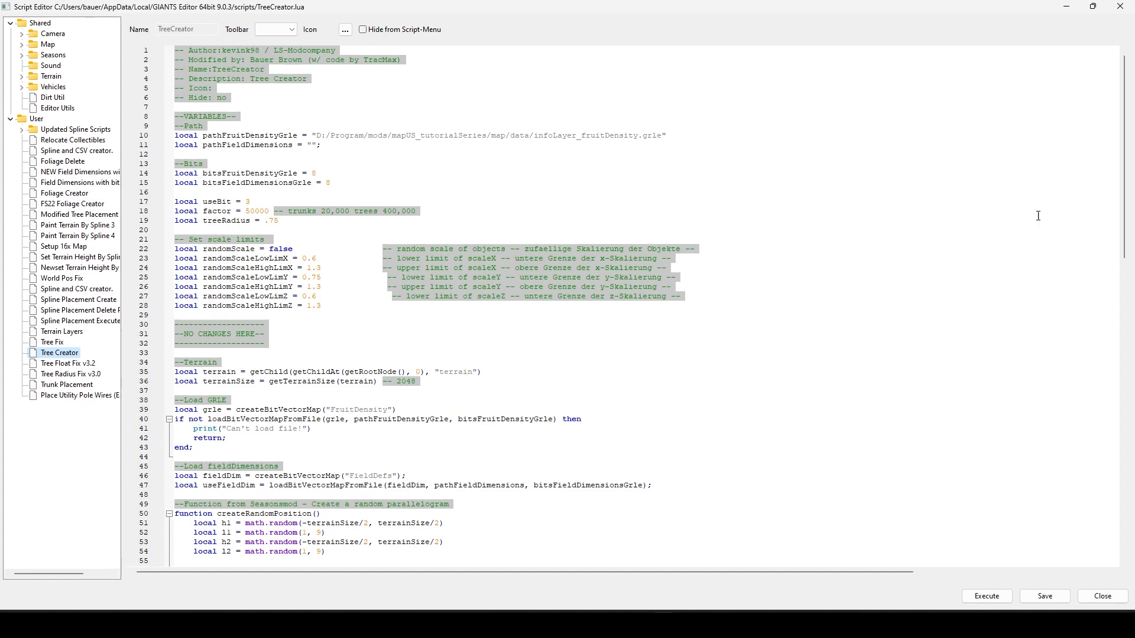
mouse_move(1070, 208)
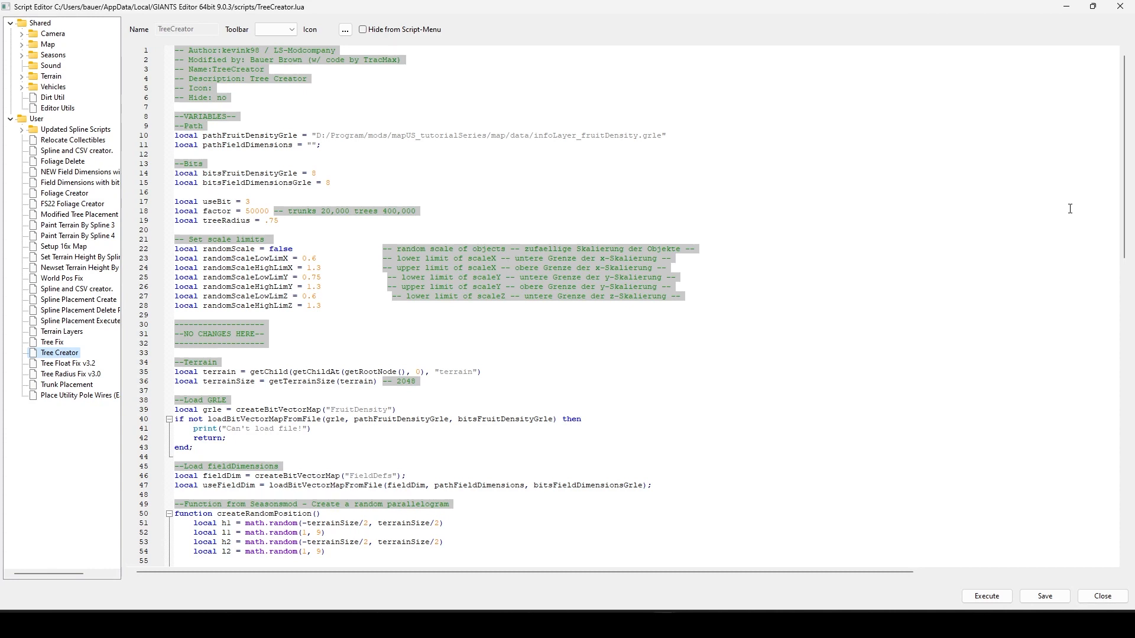
mouse_move(678, 110)
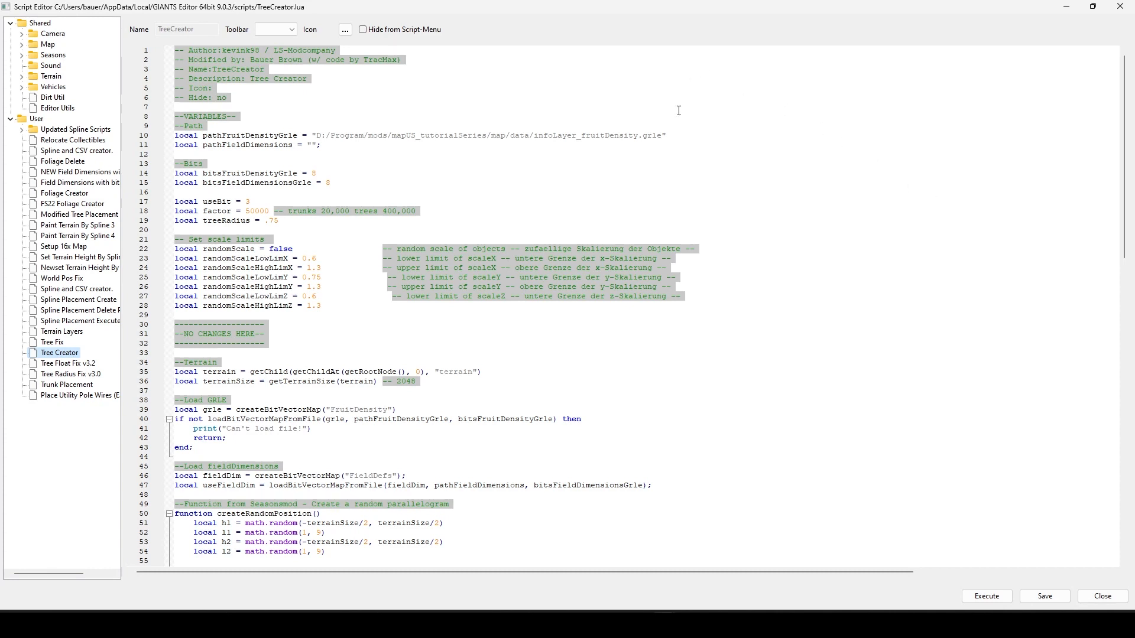
mouse_move(165, 91)
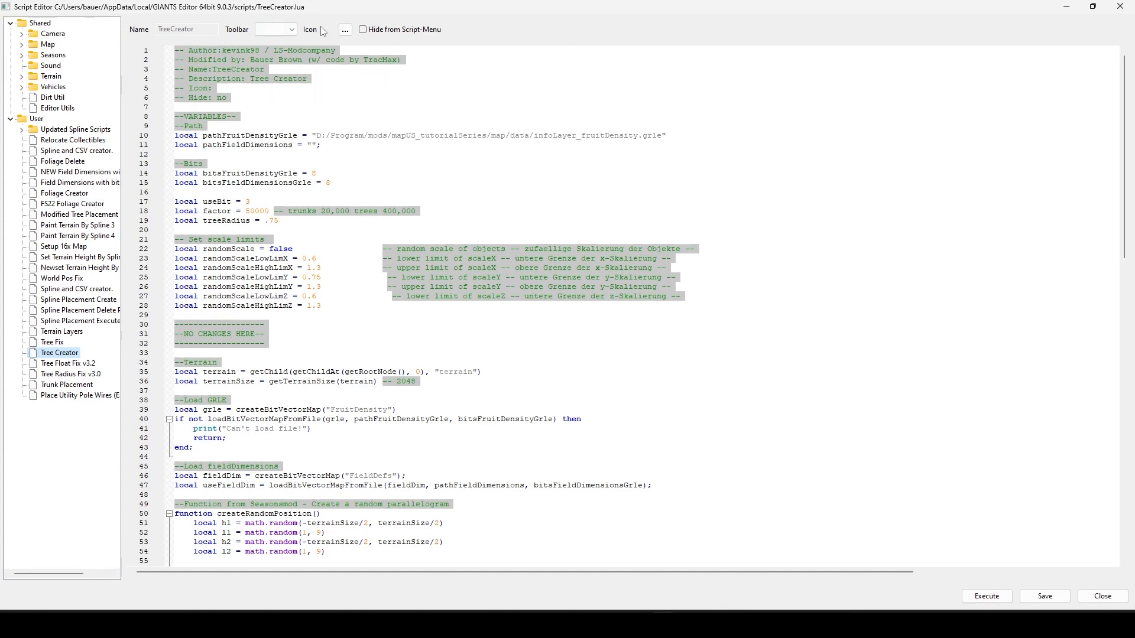
left_click(361, 30)
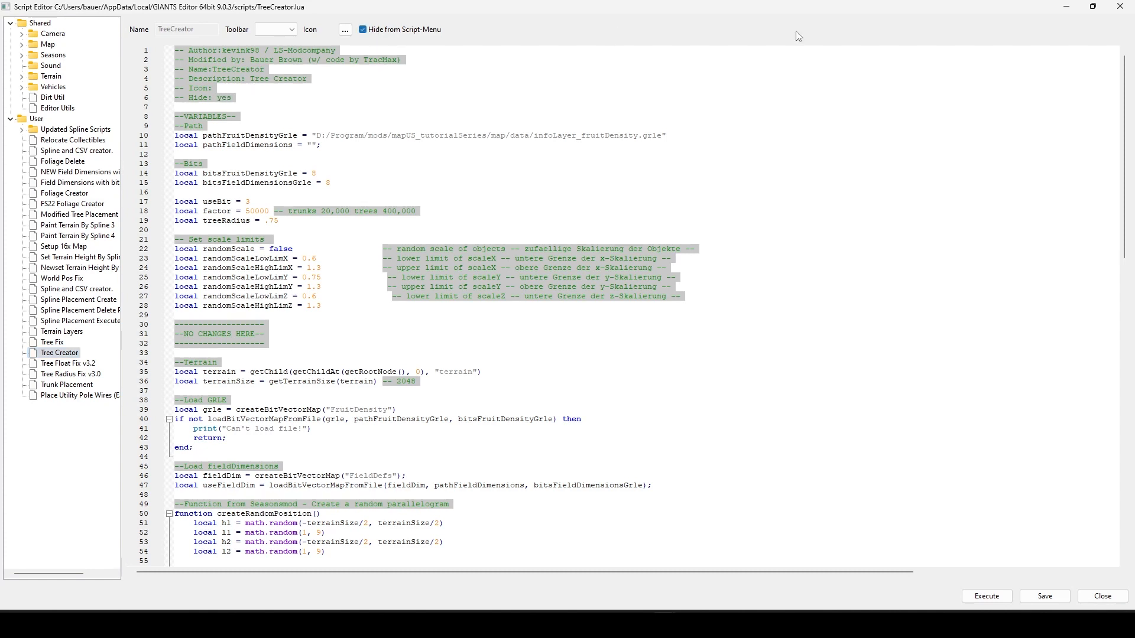
left_click(1101, 595)
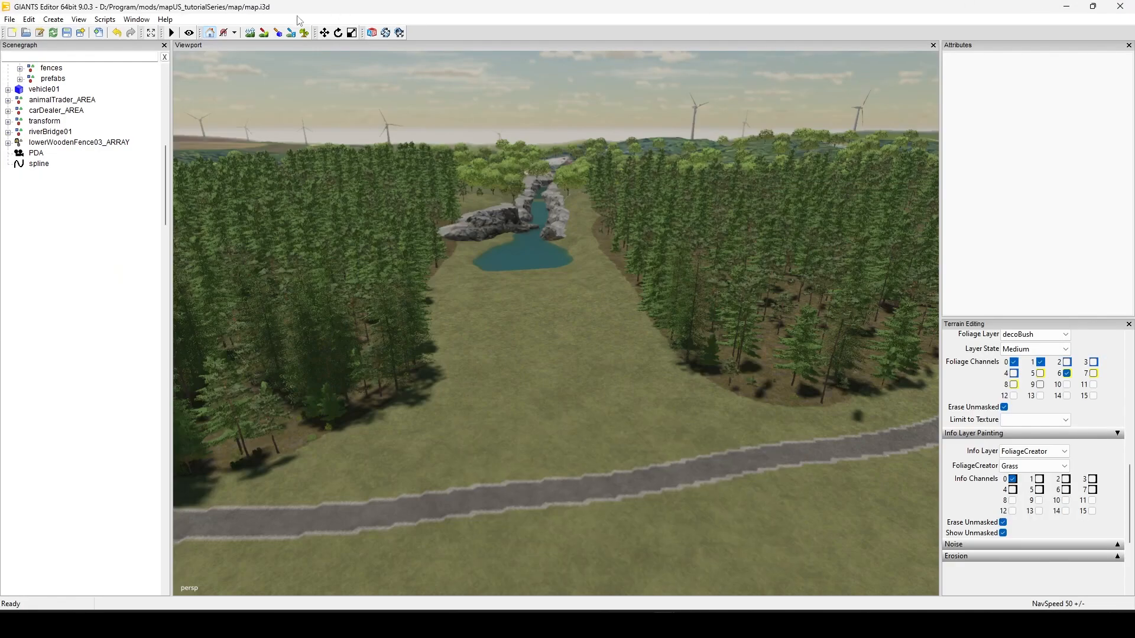
left_click(104, 19)
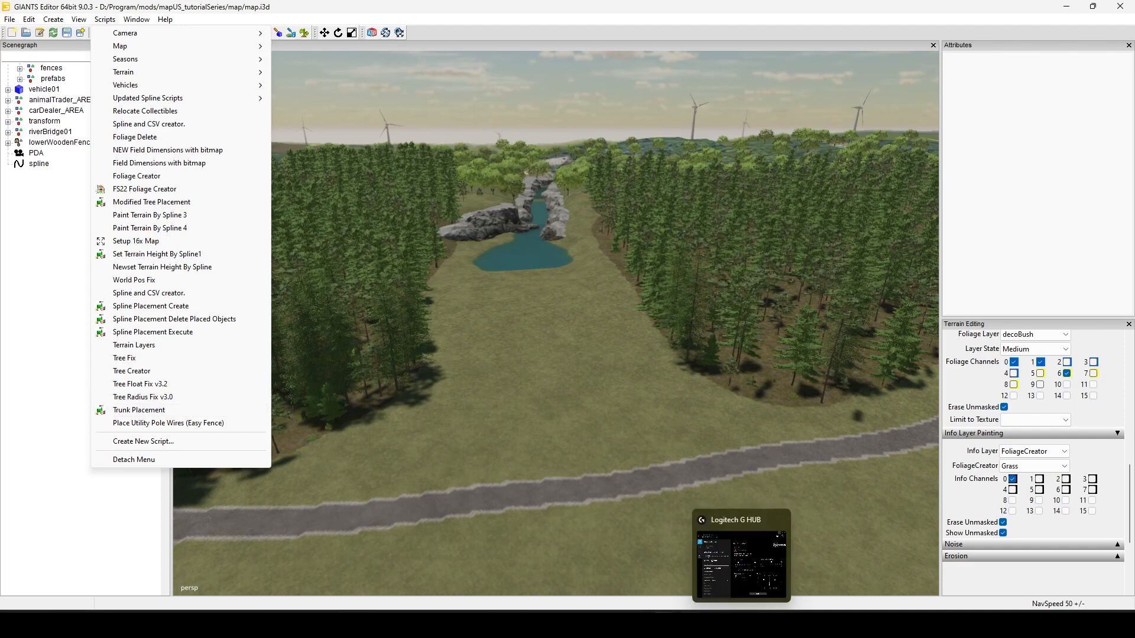
- Reopen Tree Creator, unhide it from the Script menu and start choosing its icon image
left_click(131, 369)
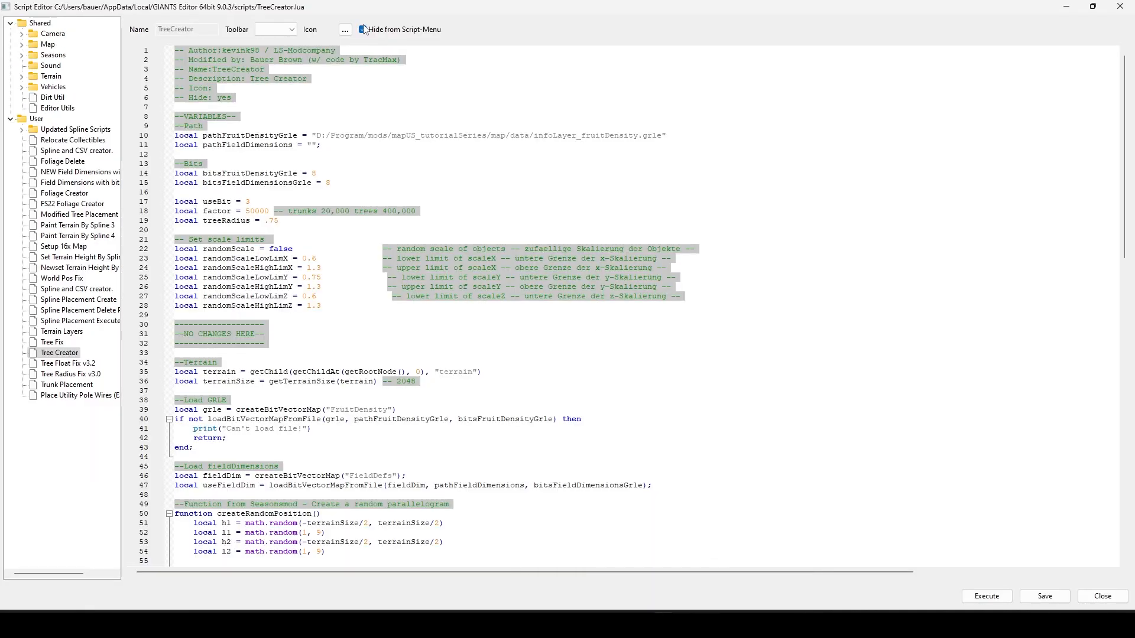
left_click(363, 30)
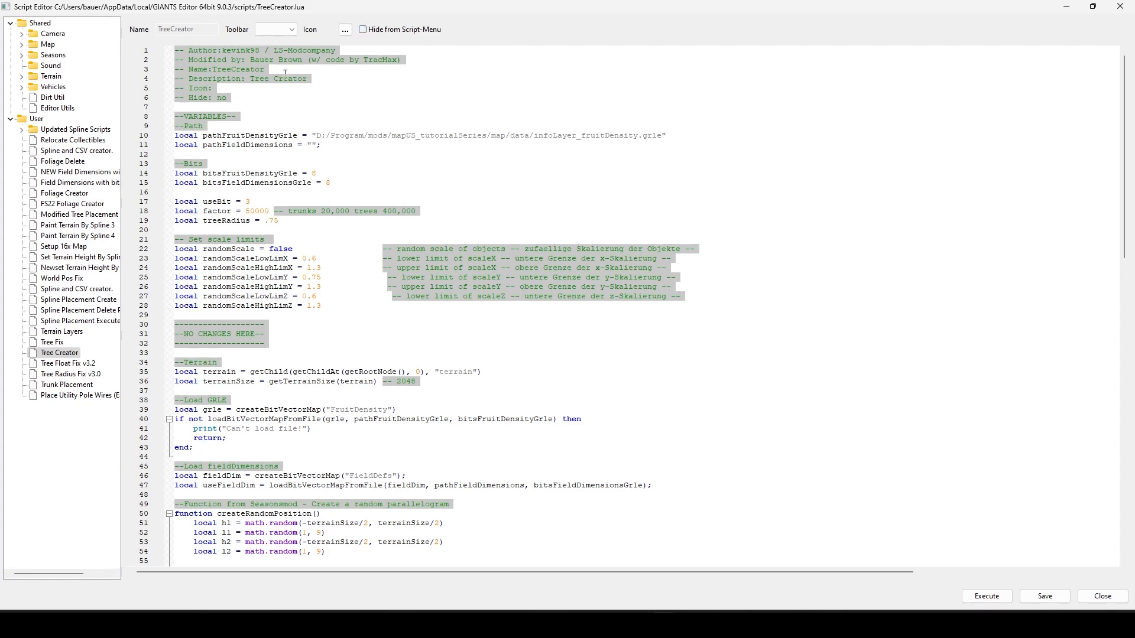
left_click(344, 29)
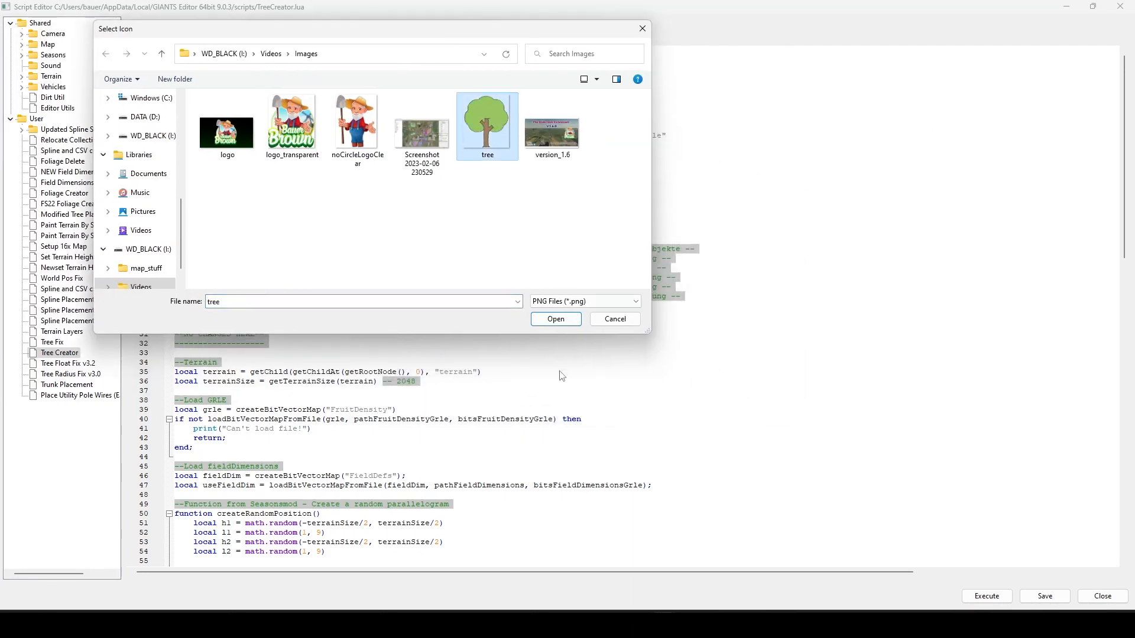
- Give Tree Creator the tree.png icon and assign it to the Scripts 1 toolbar
left_click(556, 318)
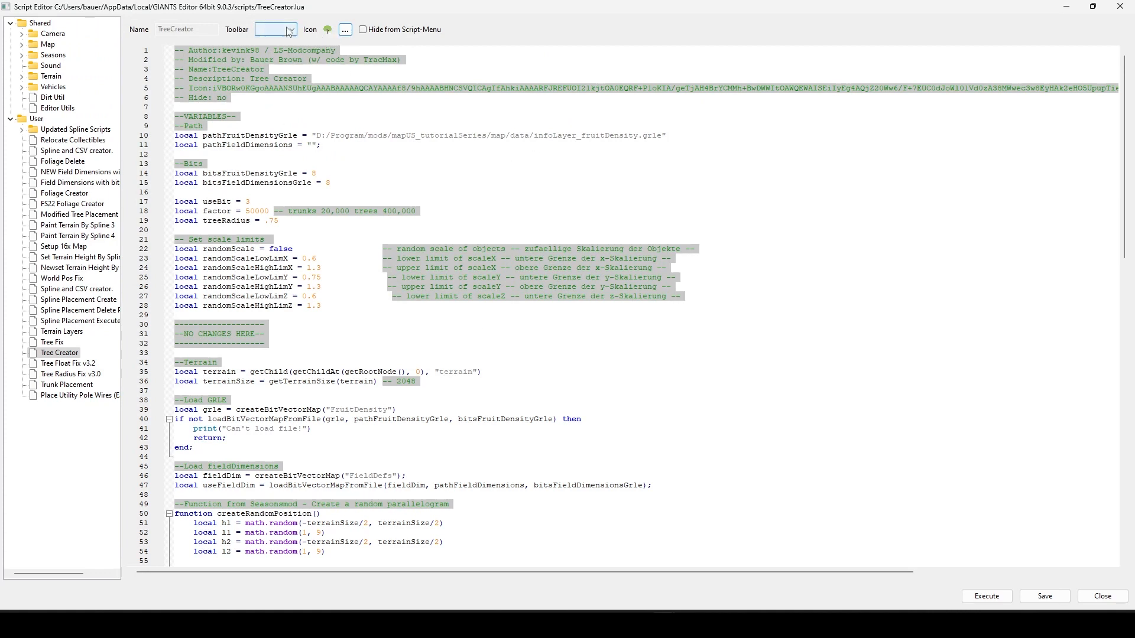
left_click(273, 29)
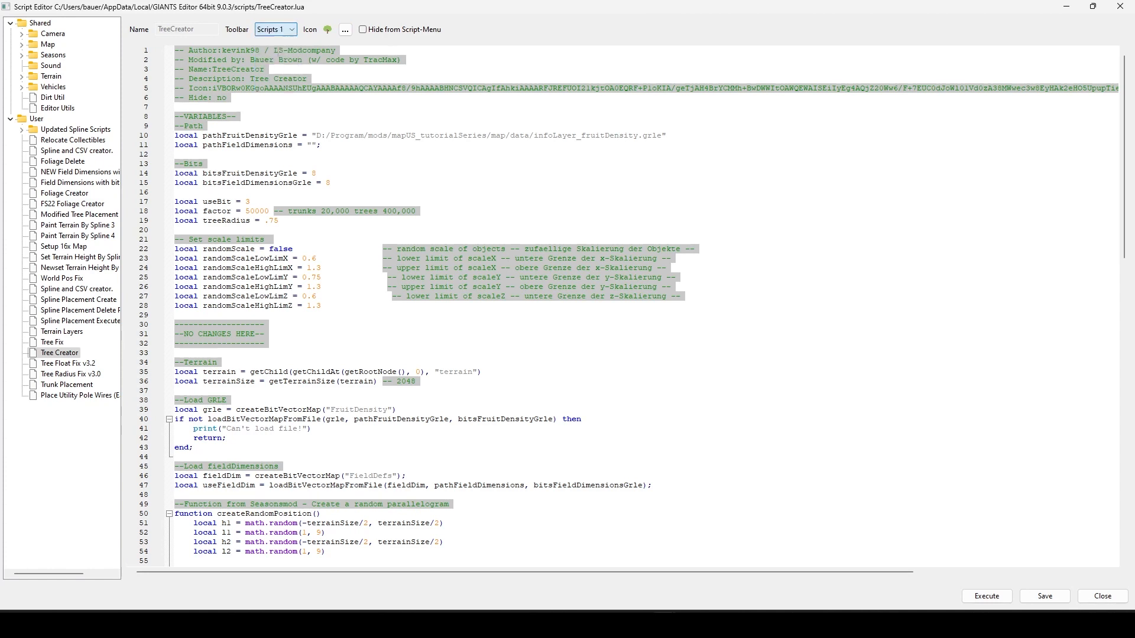
left_click(275, 28)
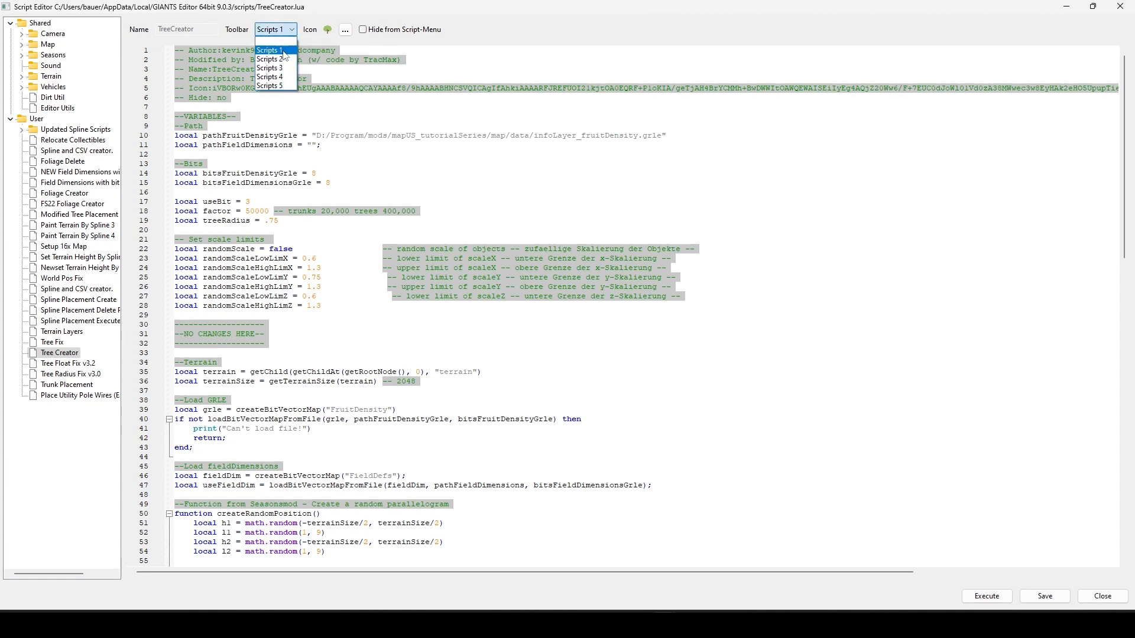
left_click(268, 49)
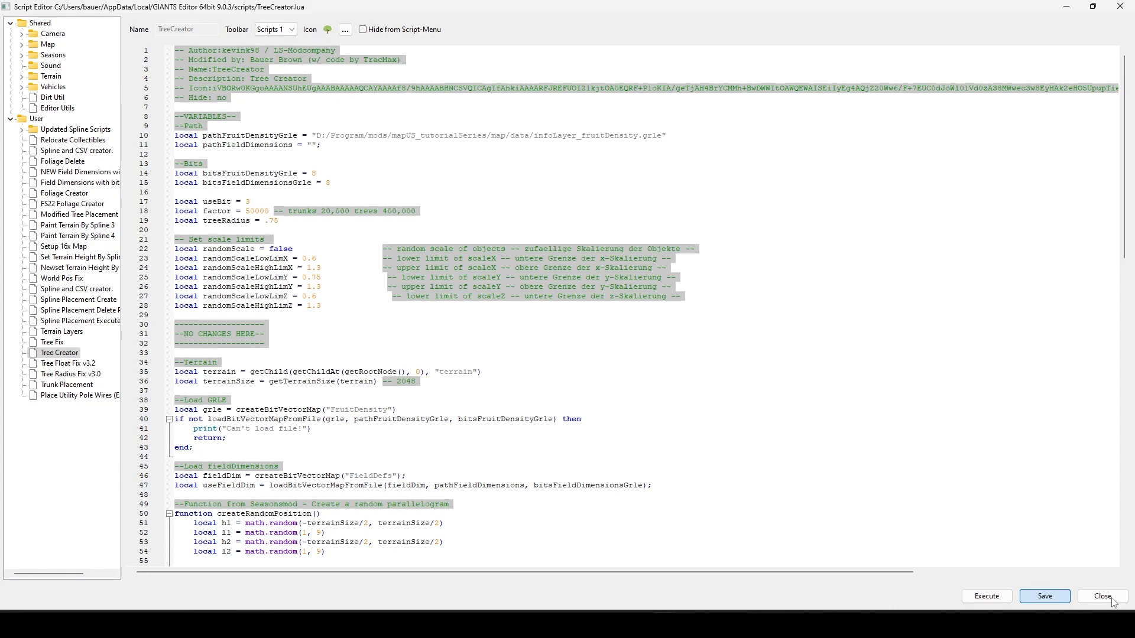
- Close the Script Editor and return to the map view
left_click(1100, 596)
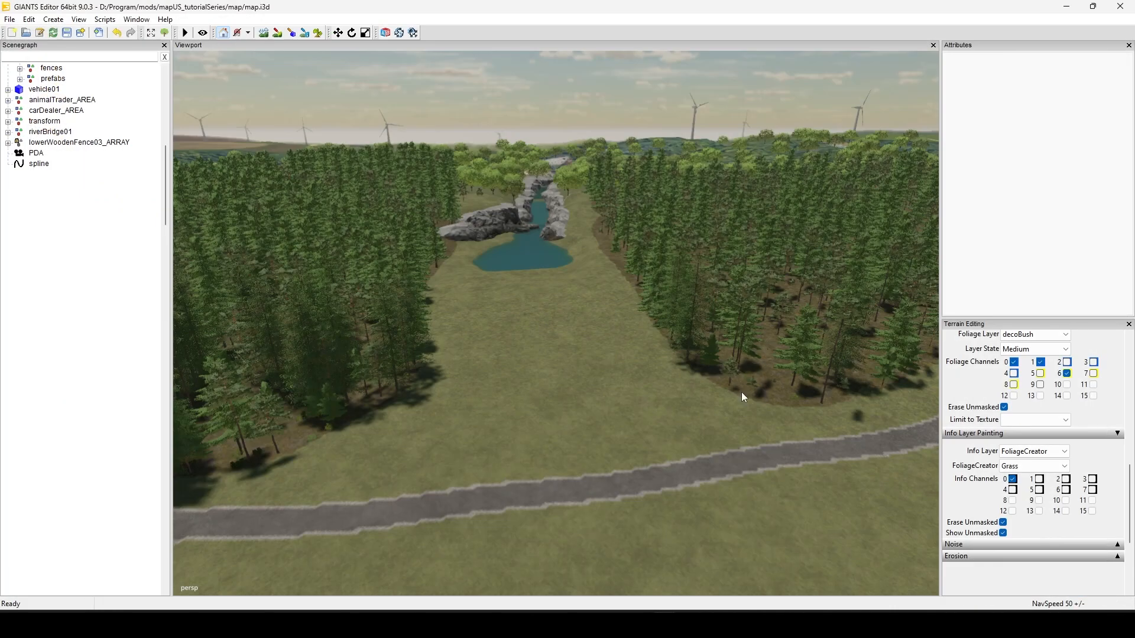
mouse_move(156, 96)
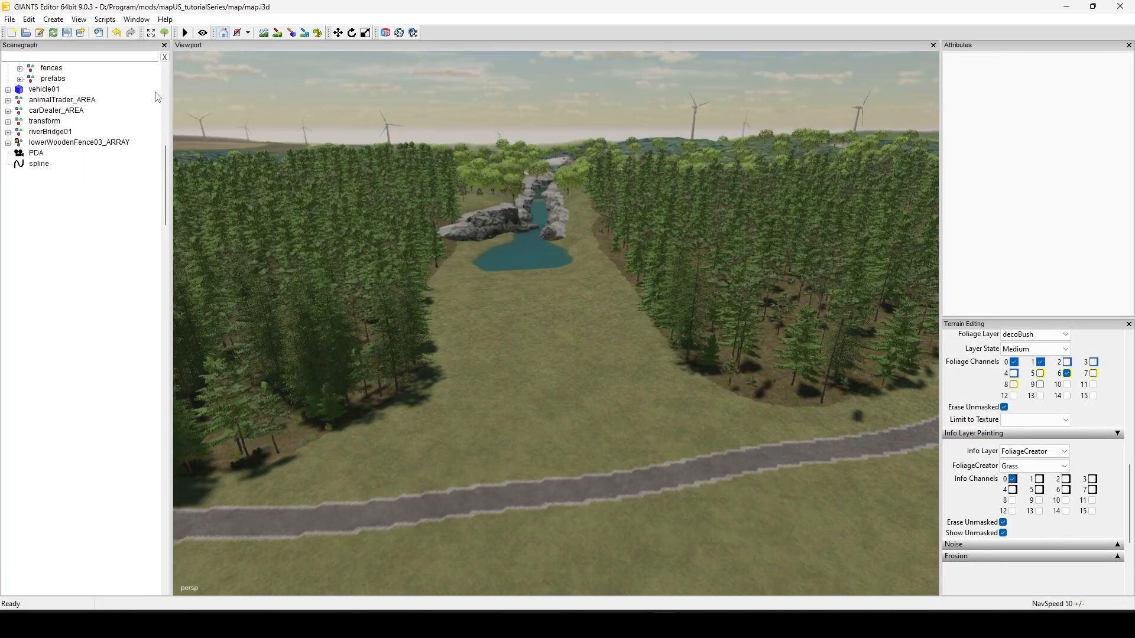
mouse_move(150, 33)
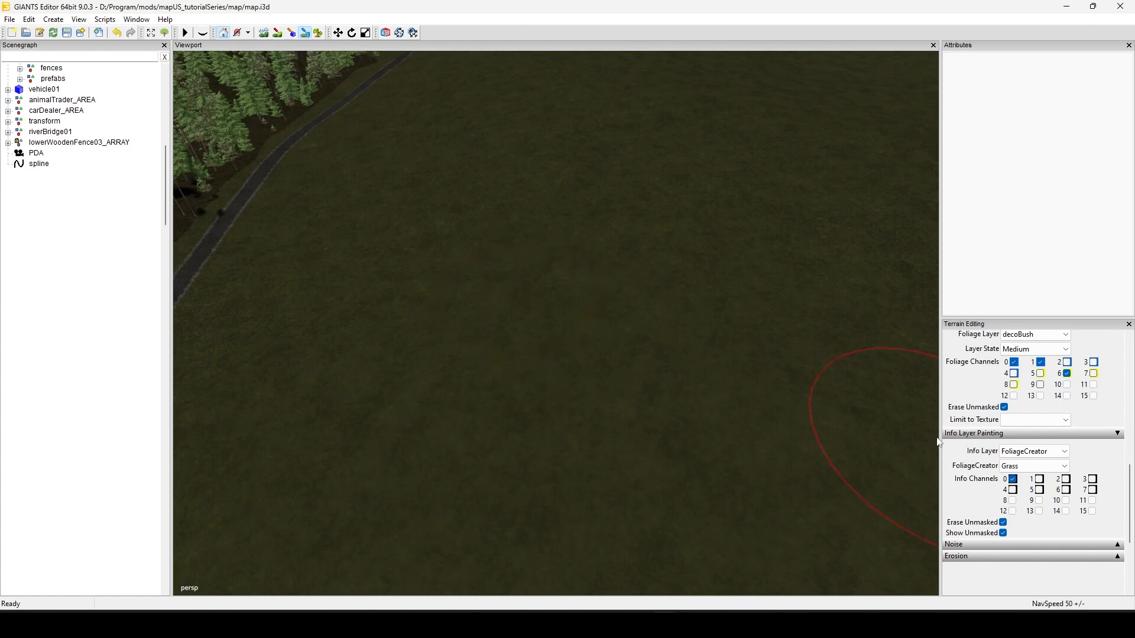
- Paint with FoliageCreator set to Forest, save the map and select the Trees transform group
left_click(1033, 466)
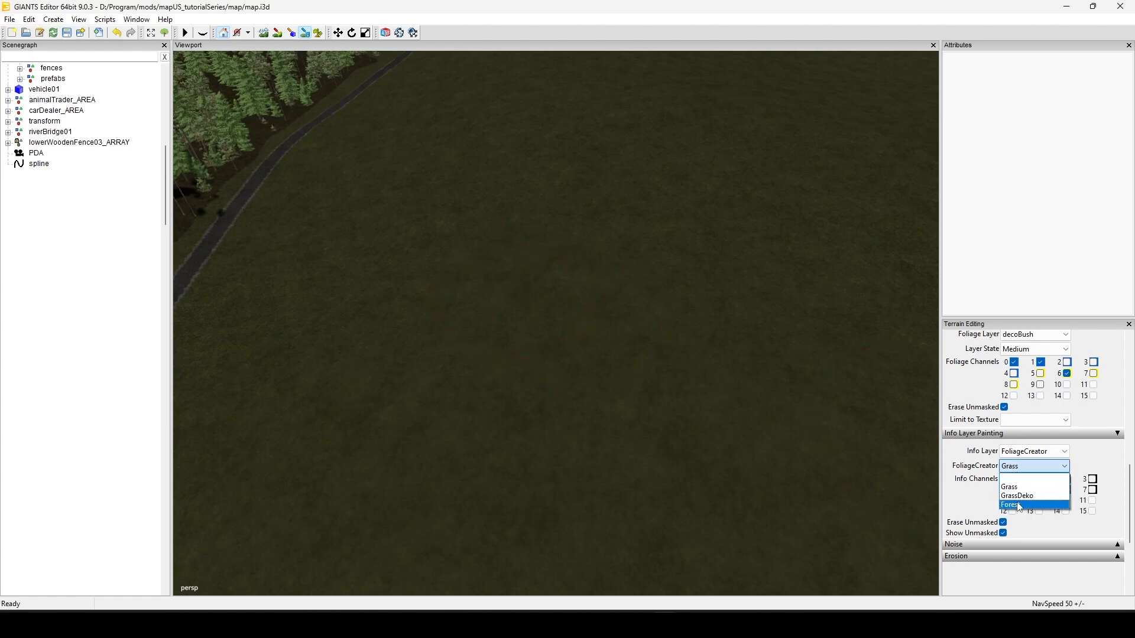
left_click(1017, 504)
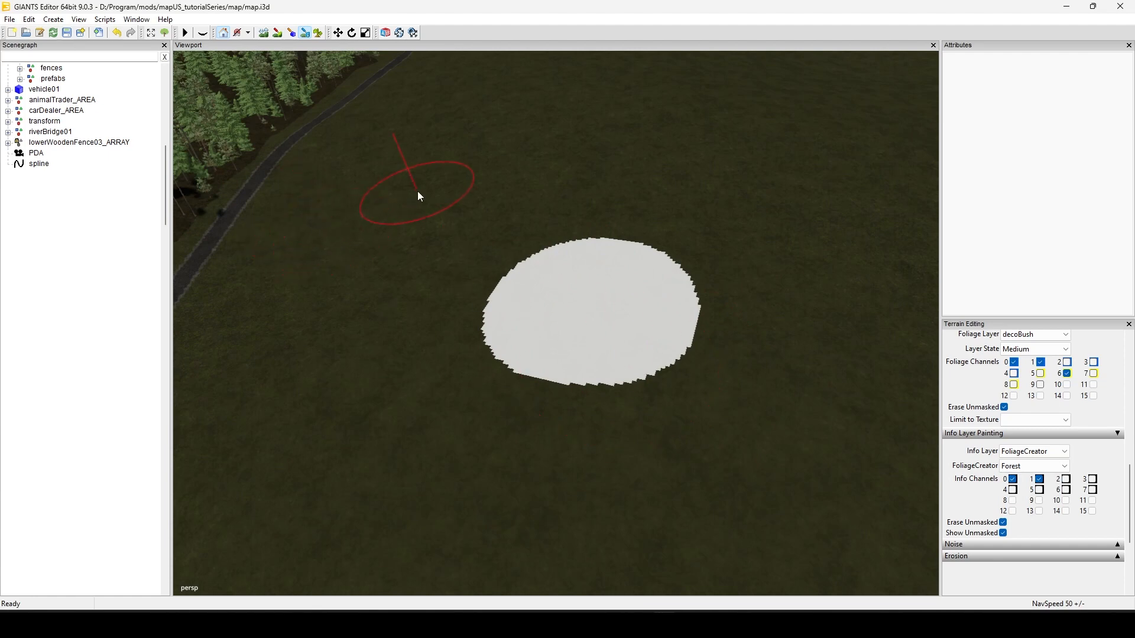
mouse_move(67, 33)
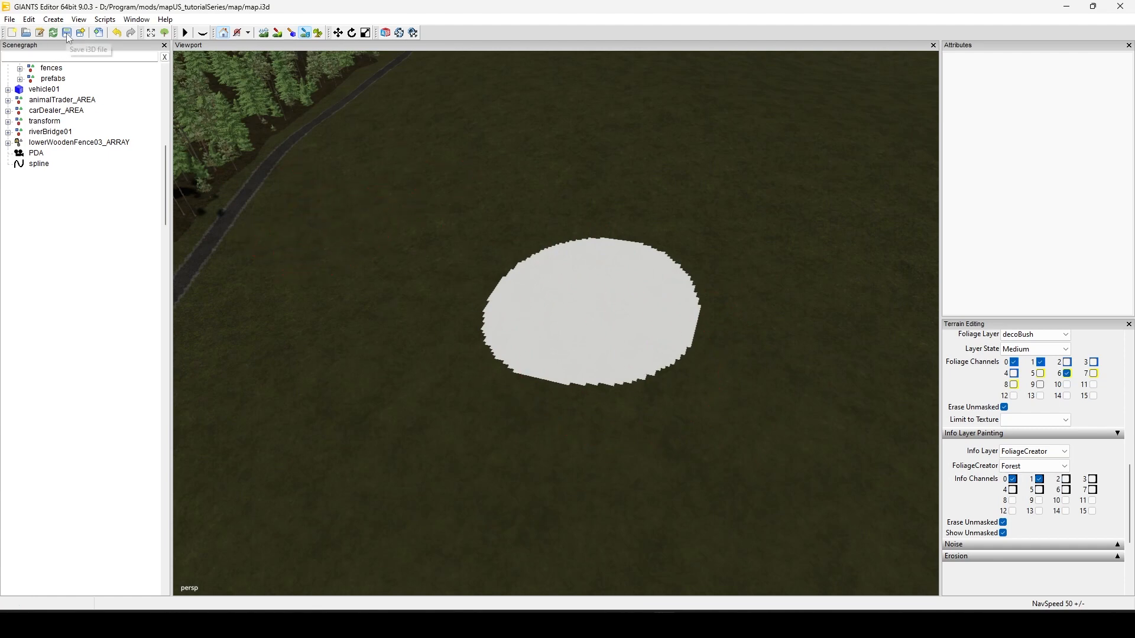
left_click(65, 33)
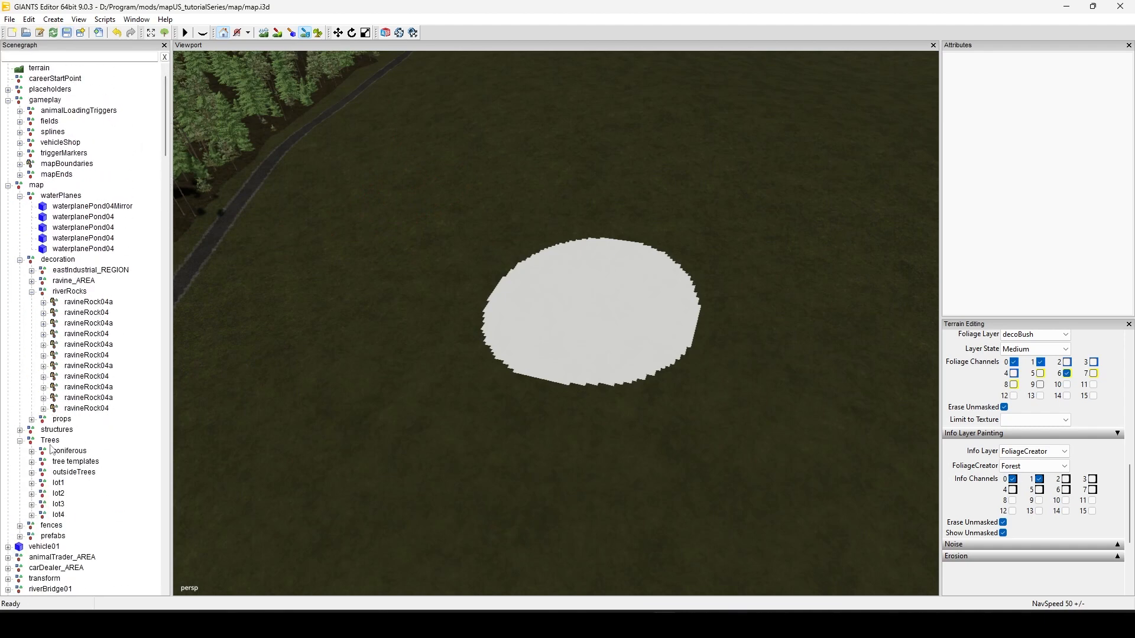
left_click(50, 440)
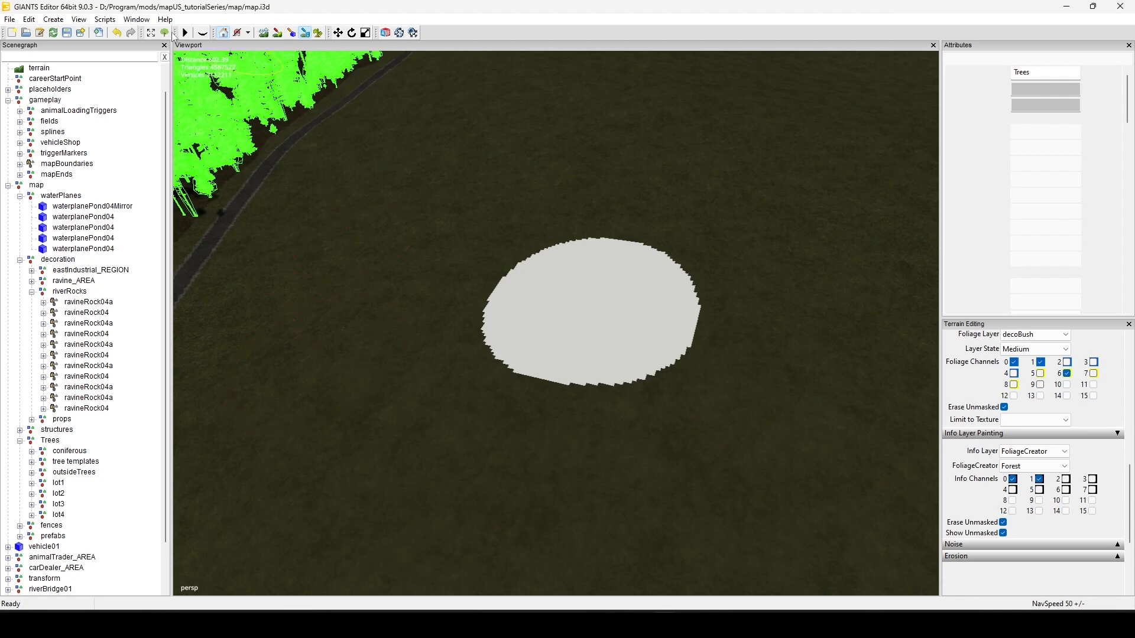
- Run Tree Creator from its toolbar icon to plant spruce and pine trees on the patch
left_click(49, 440)
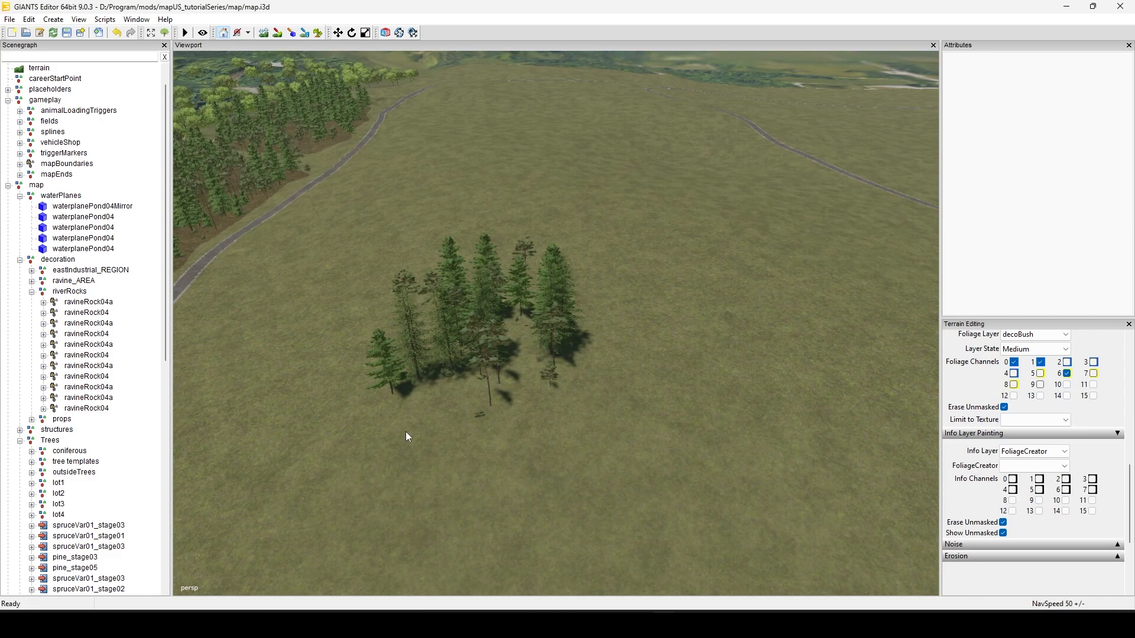
mouse_move(486, 61)
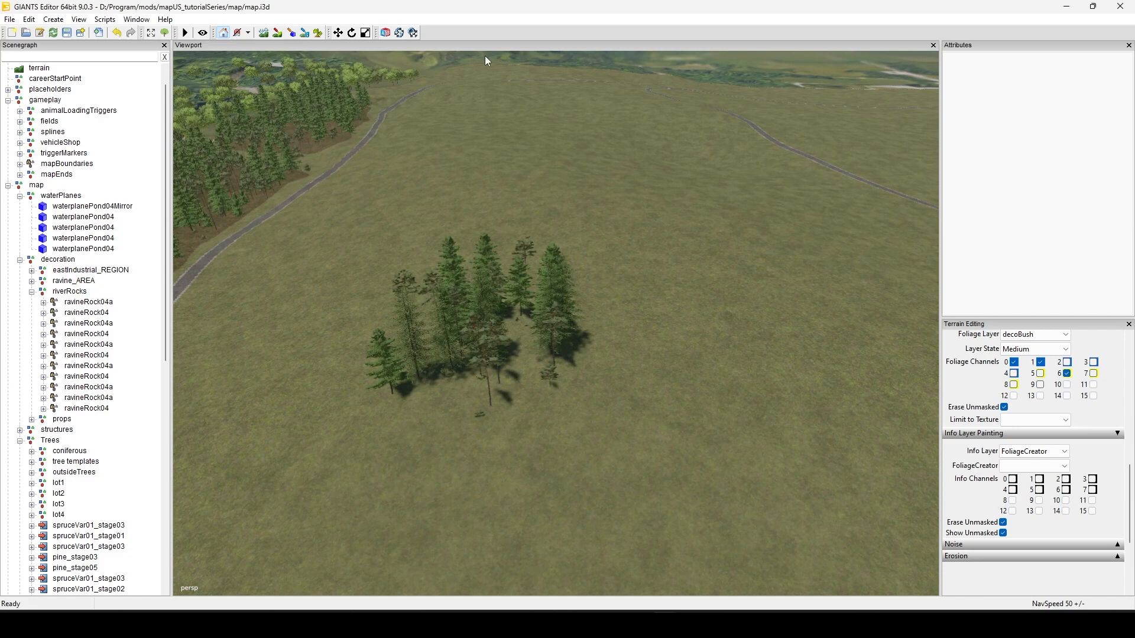
mouse_move(633, 242)
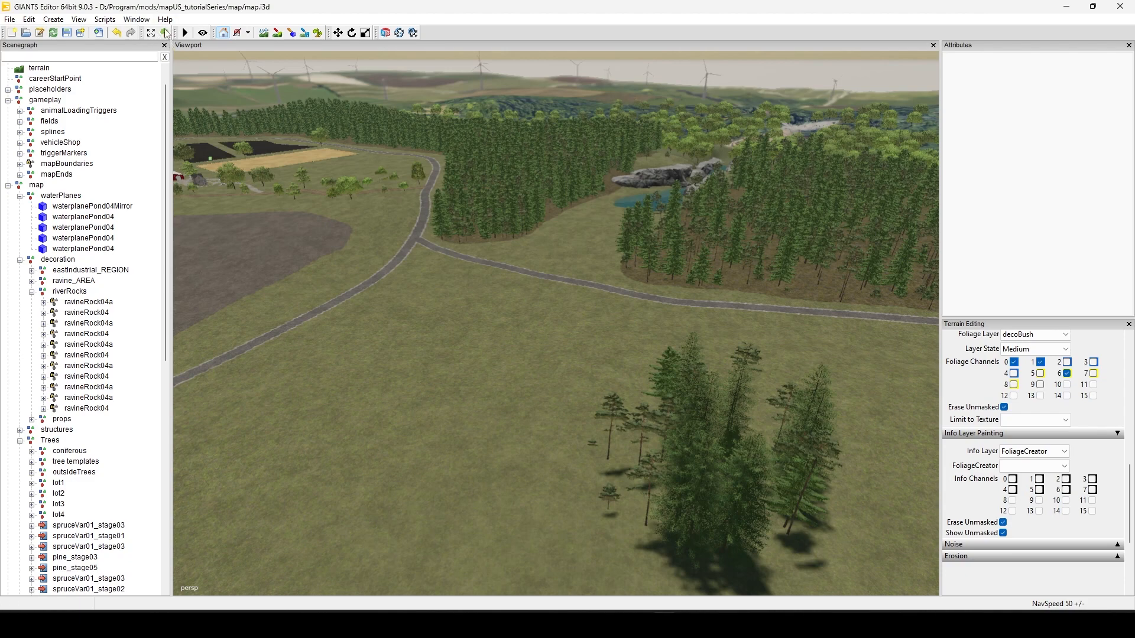
mouse_move(166, 32)
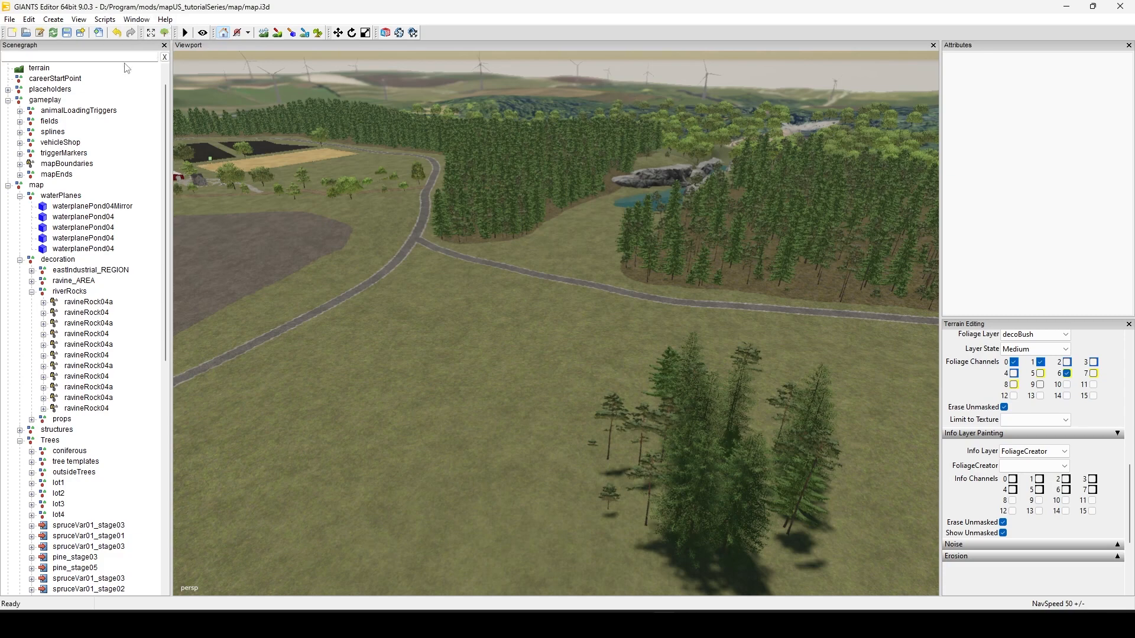
mouse_move(761, 123)
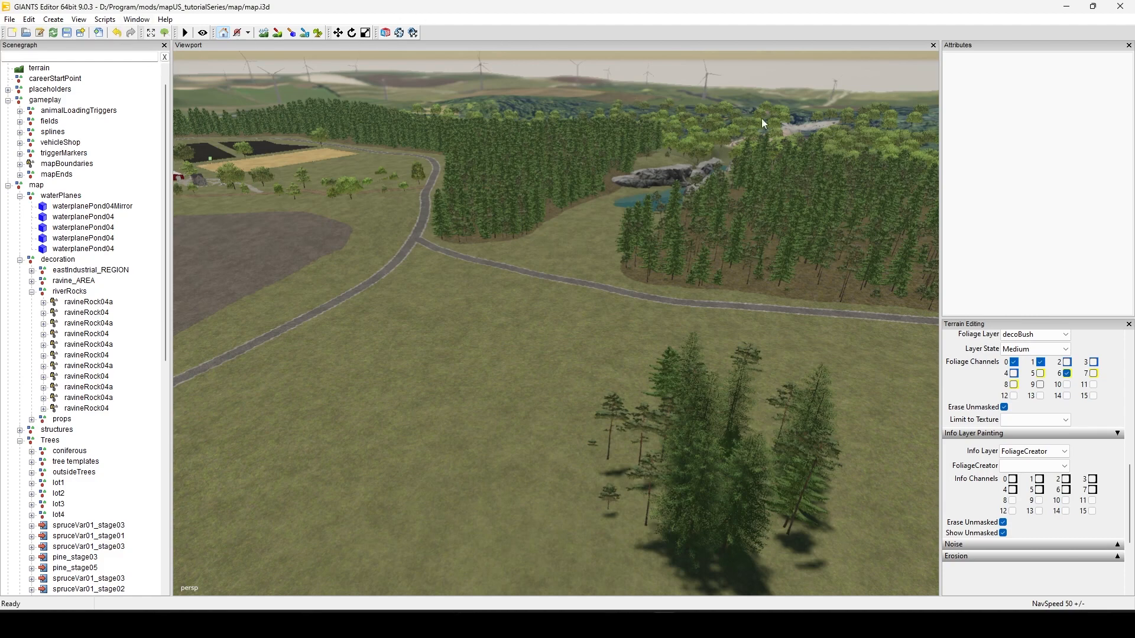
mouse_move(518, 397)
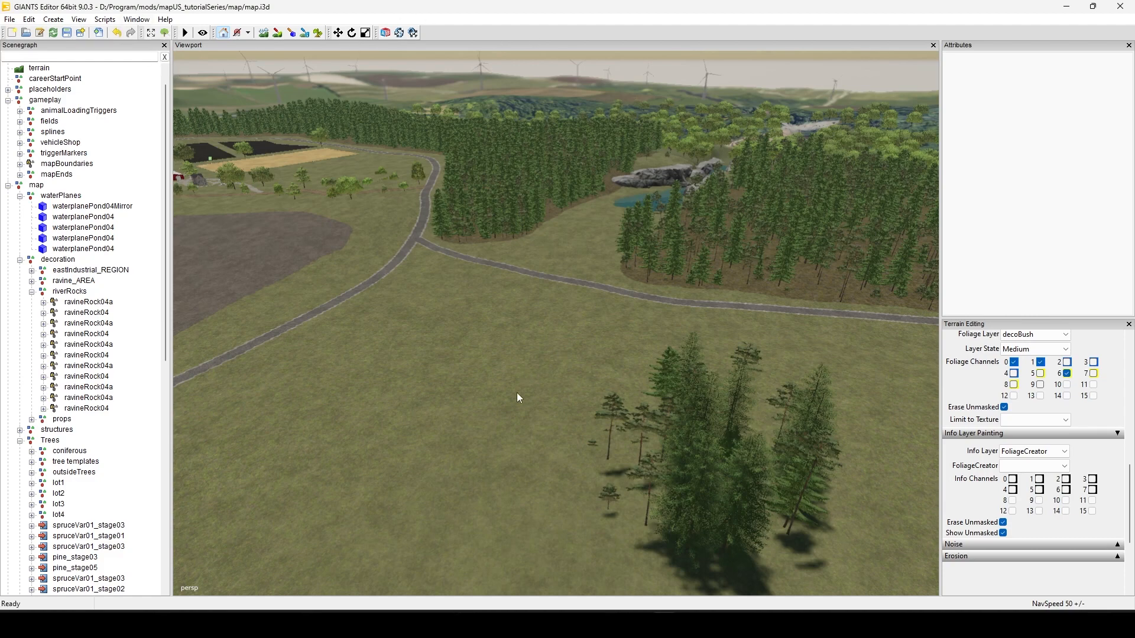